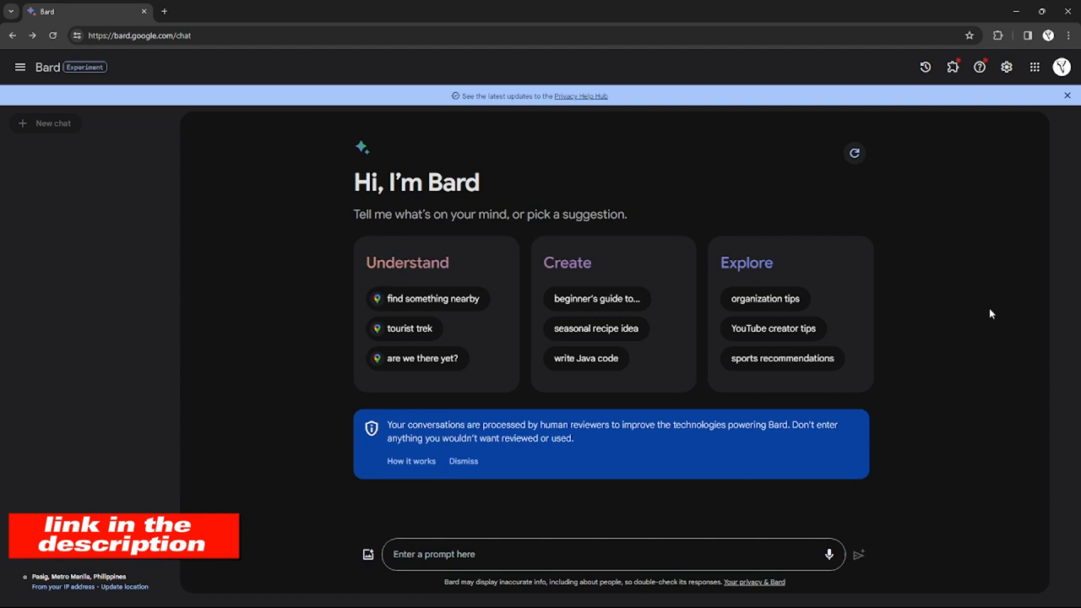
mouse_move(853, 321)
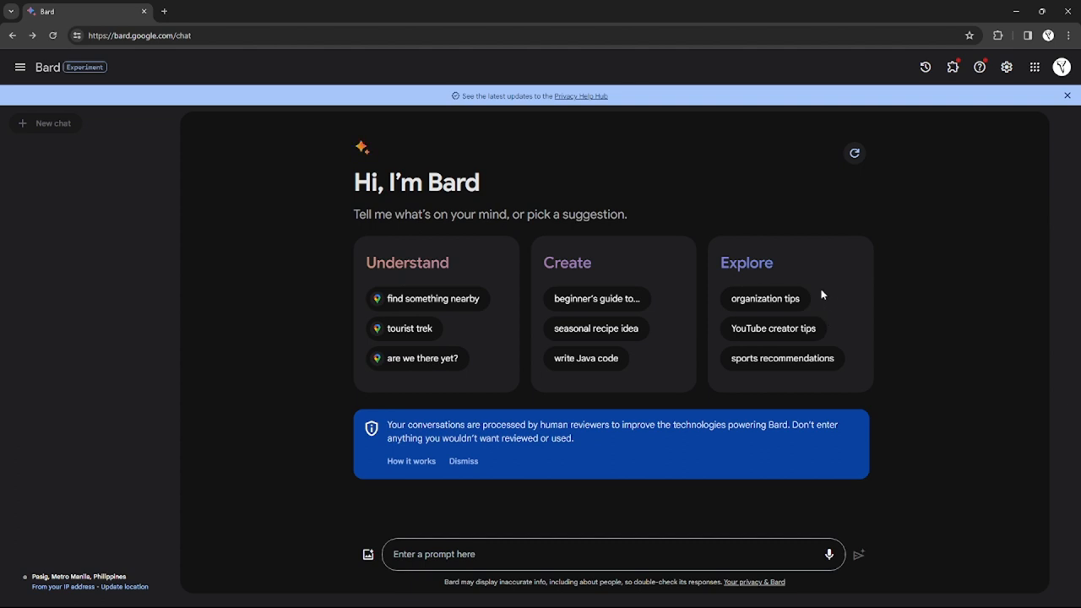
mouse_move(571, 402)
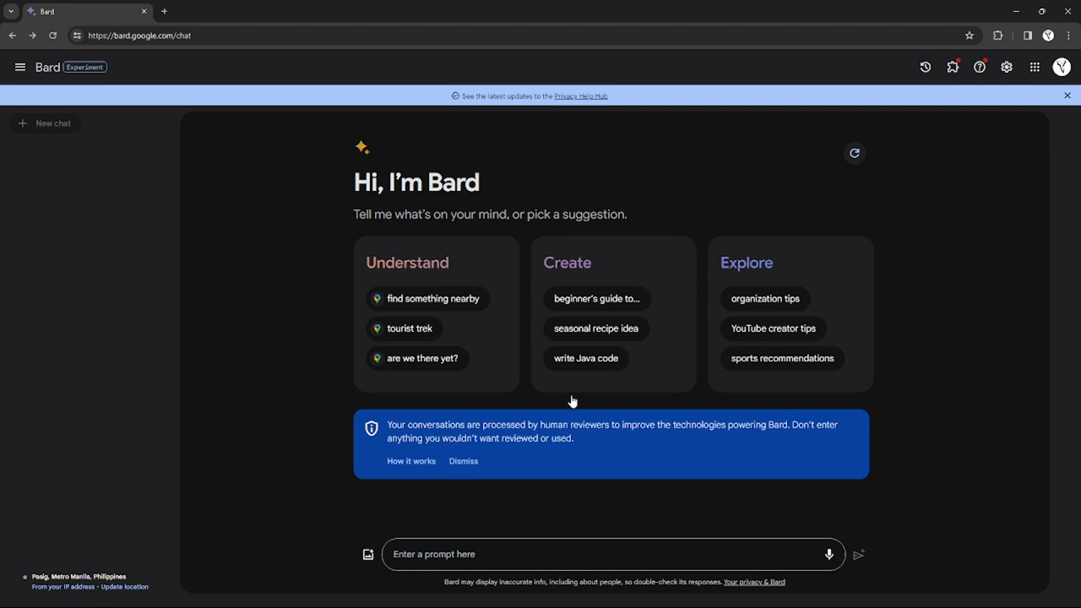
mouse_move(943, 149)
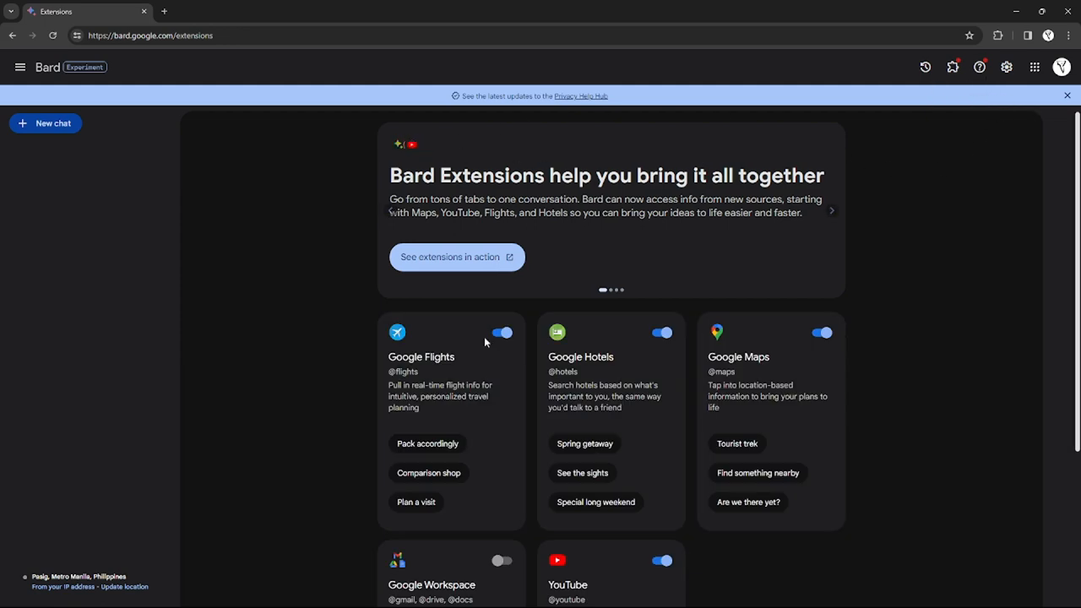
Scroll the Extensions list to see Flights, Hotels, Maps and YouTube on and Workspace off.
scroll("down", 3)
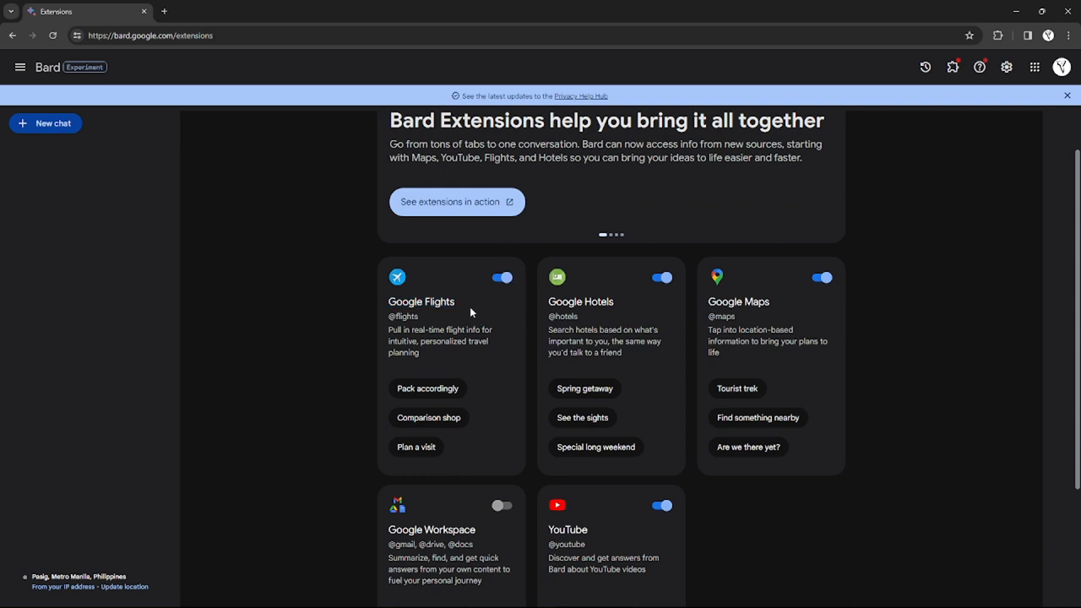
scroll("down", 3)
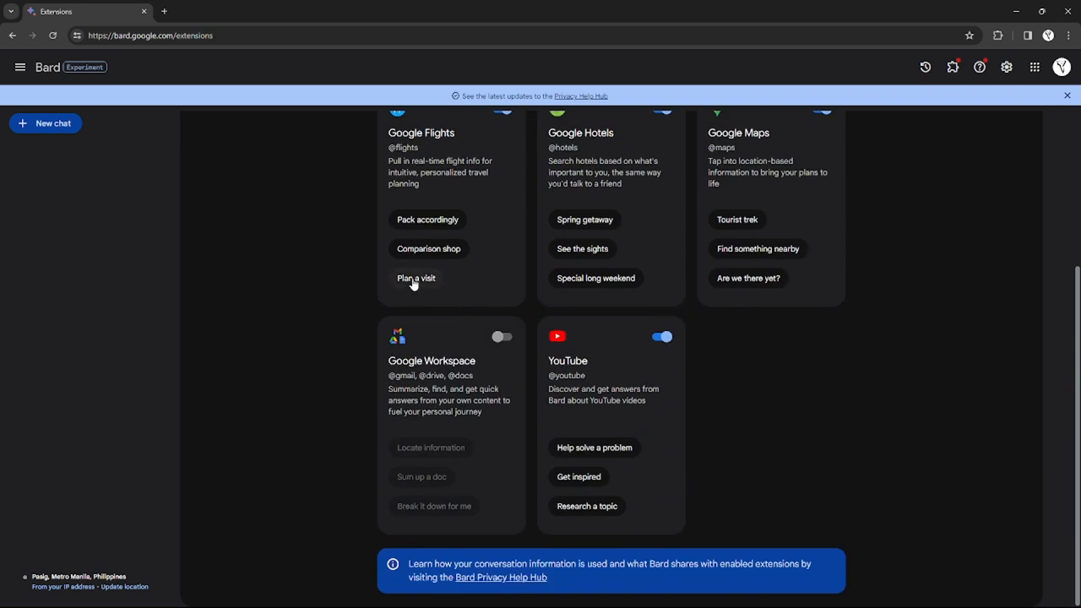
mouse_move(426, 208)
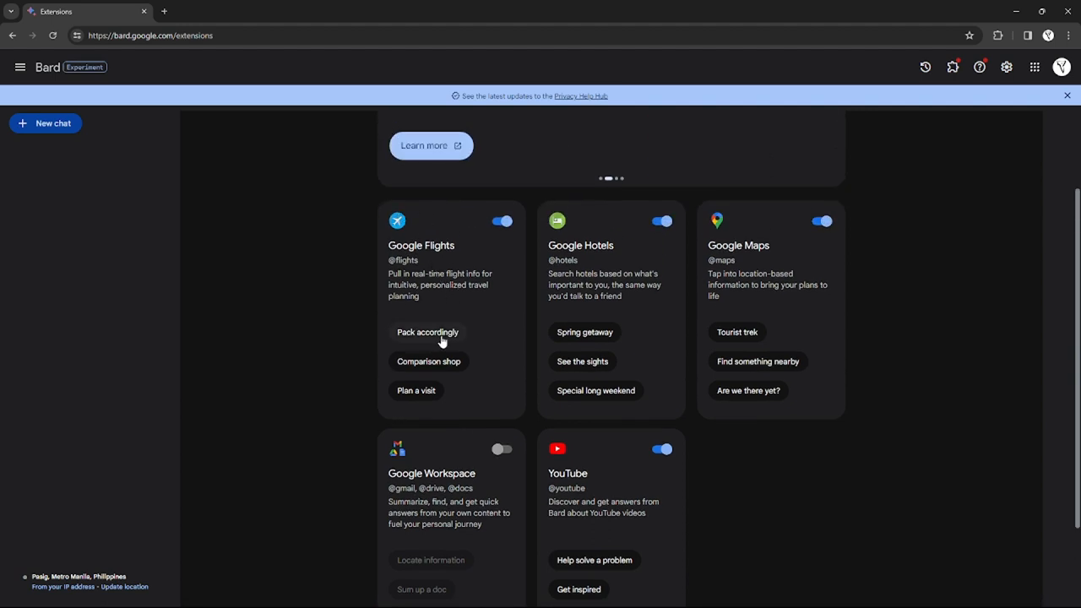
mouse_move(435, 334)
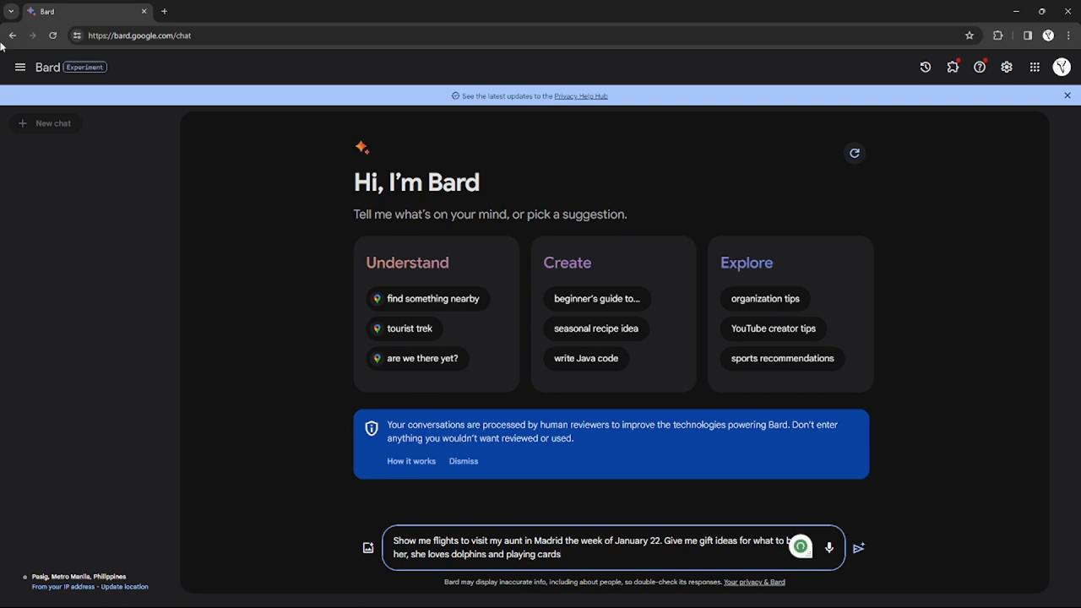
Replace the destination Madrid with 'Manila from USA' in the prompt.
left_click(574, 554)
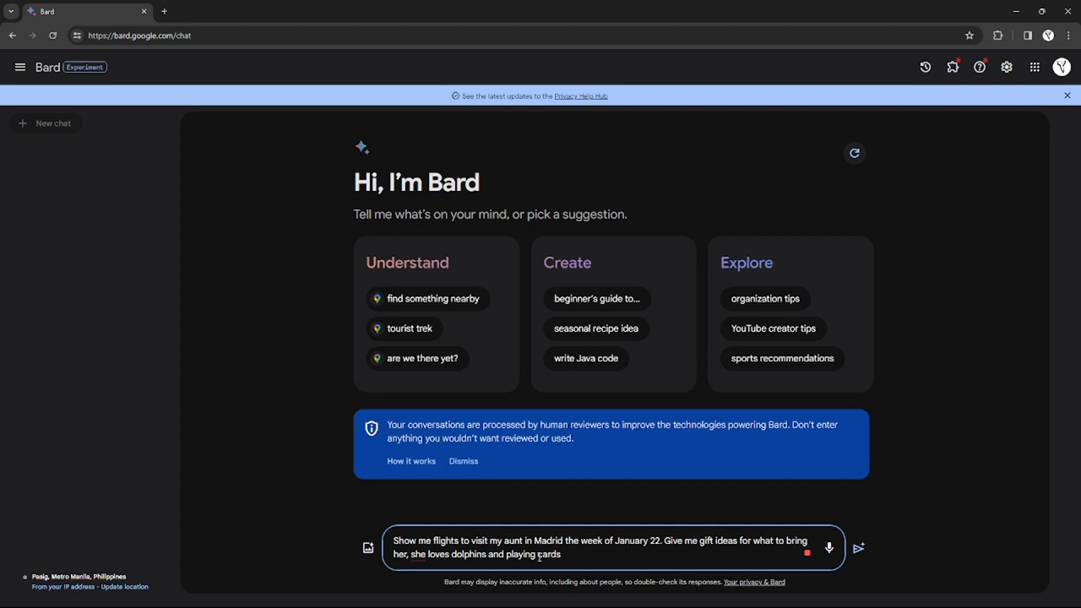
double_click(547, 541)
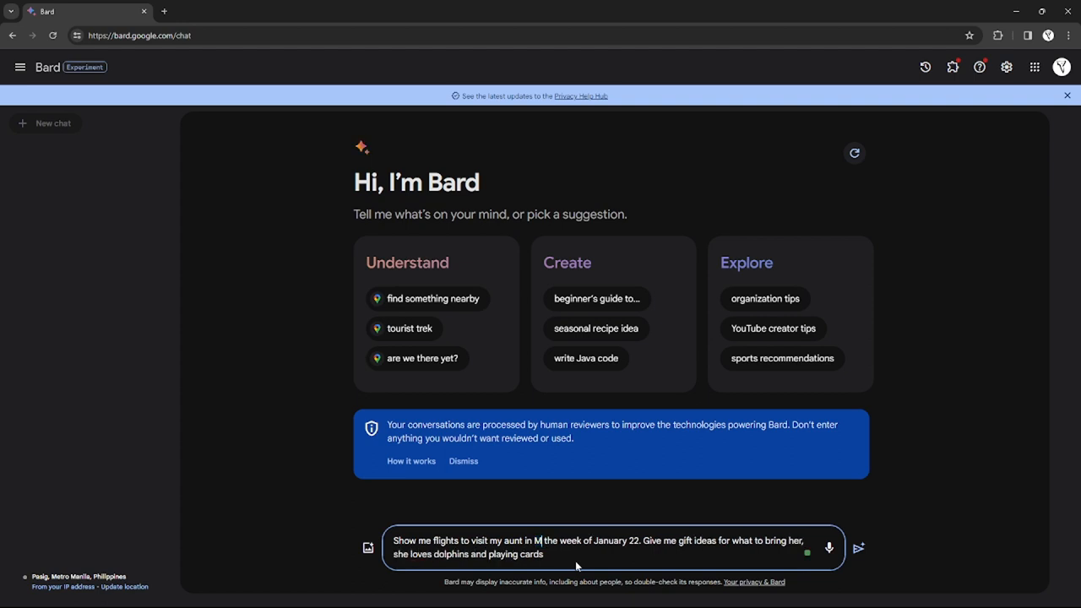
type("anila from USA")
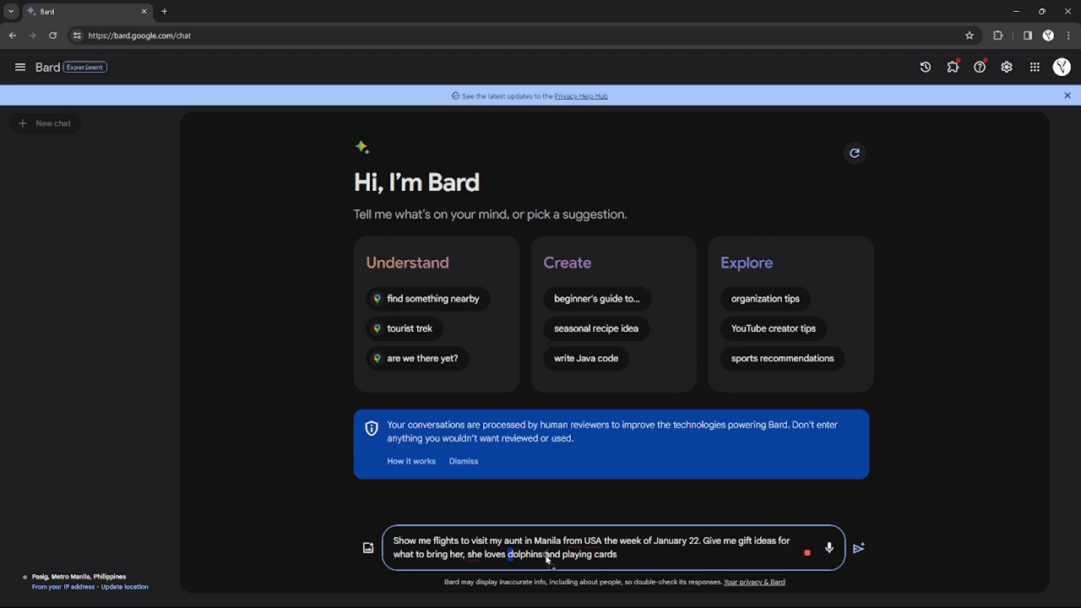
Replace the aunt's interests with clothes and bracelets and send the prompt.
double_click(524, 554)
type("clothe")
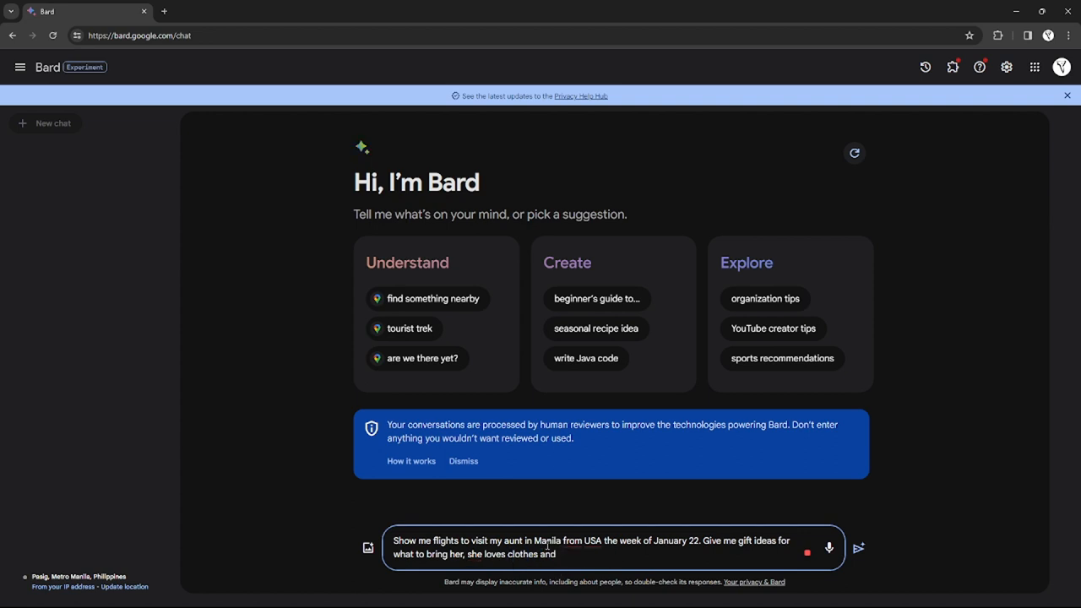
type("bracelets")
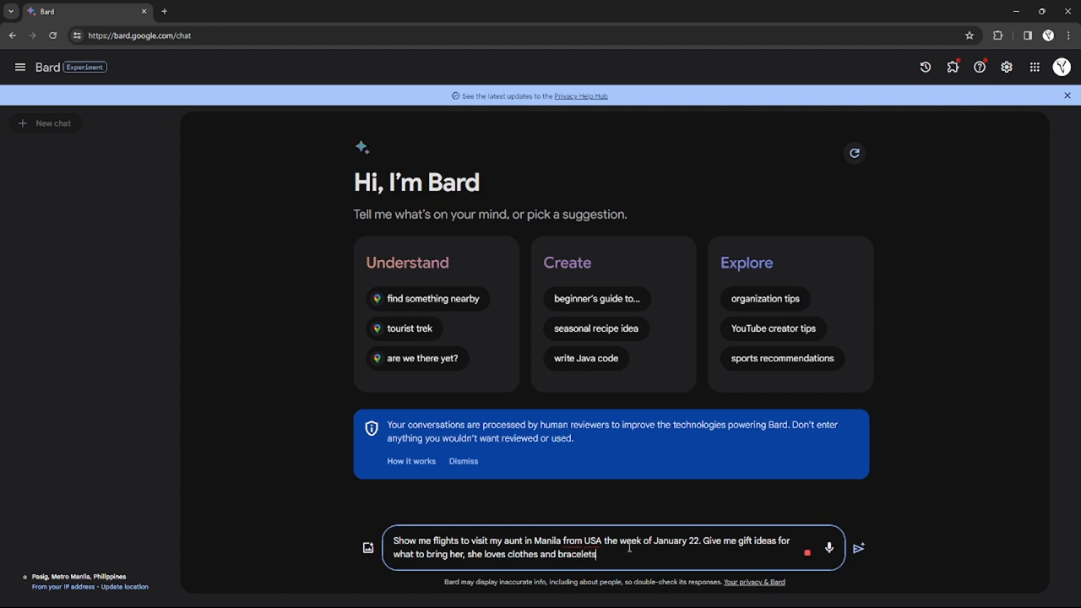
left_click(858, 547)
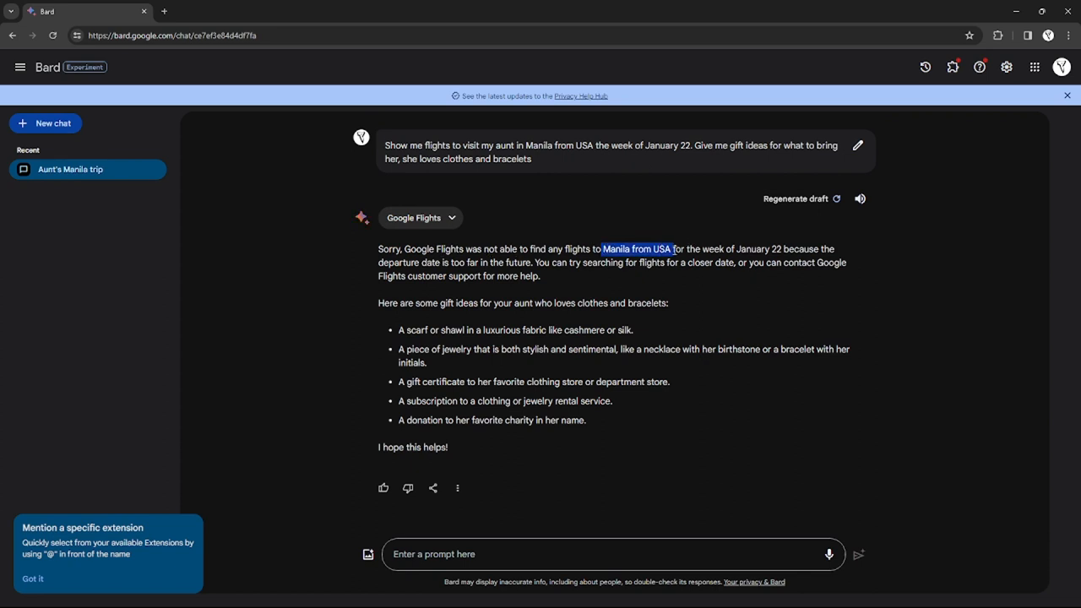
mouse_move(858, 145)
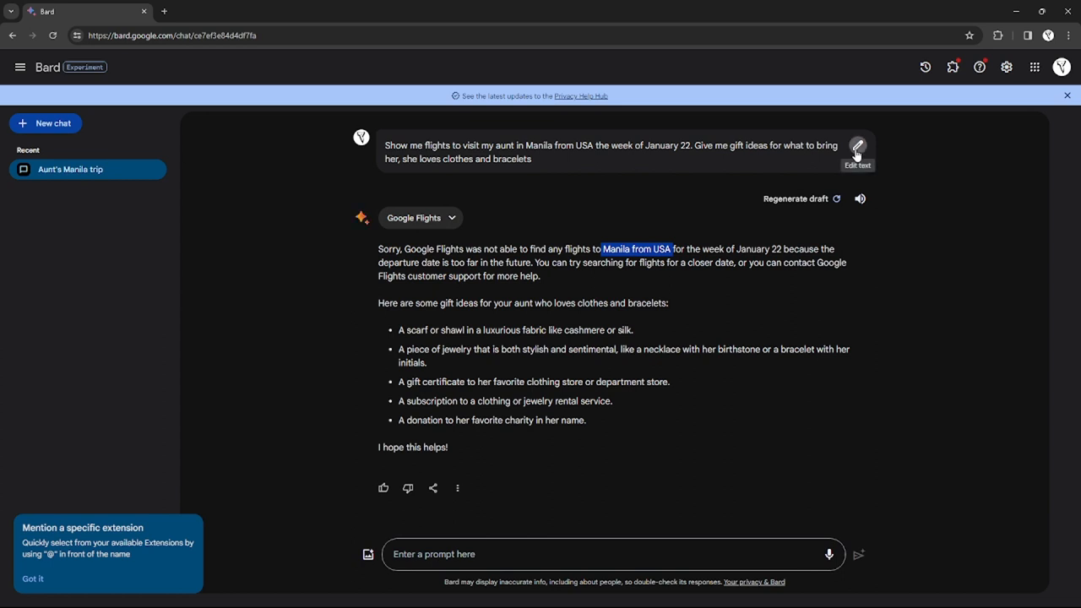
Edit the sent prompt to visit the aunt in China the 2nd week of February and update it.
left_click(858, 146)
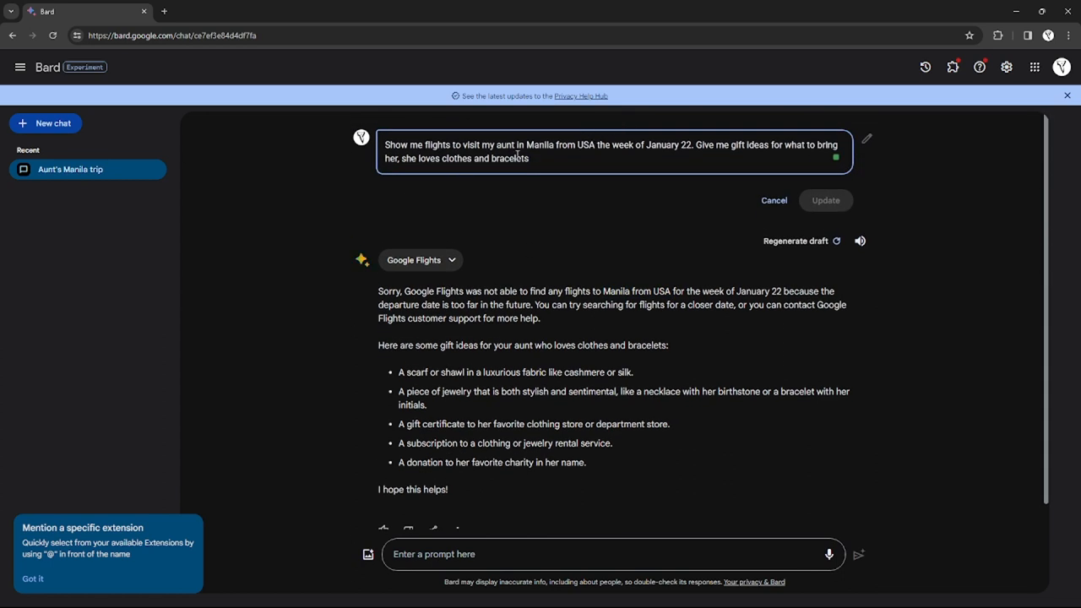
double_click(539, 145)
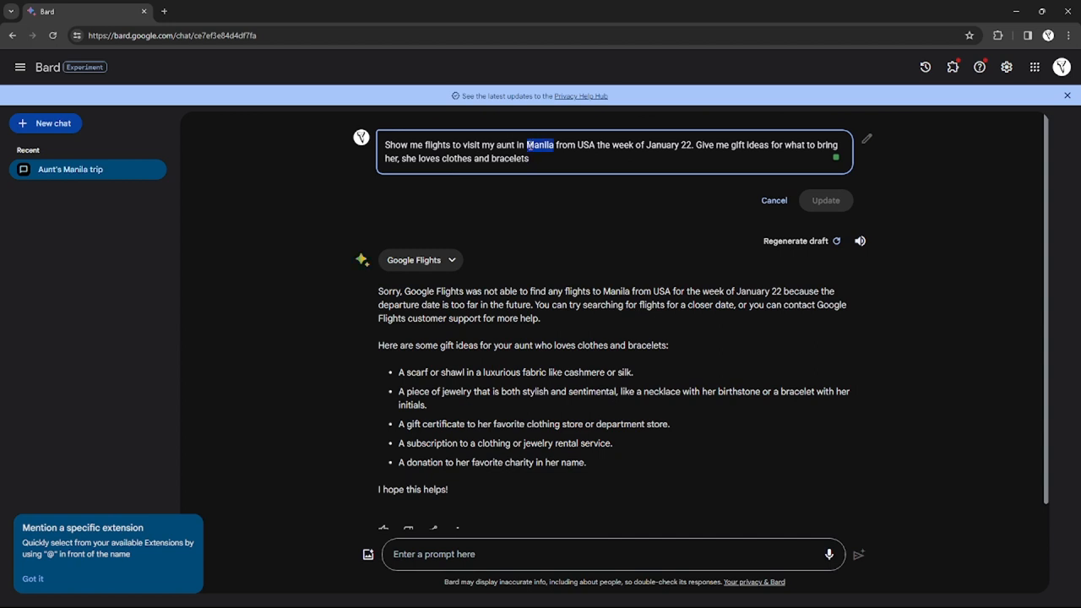
type("China")
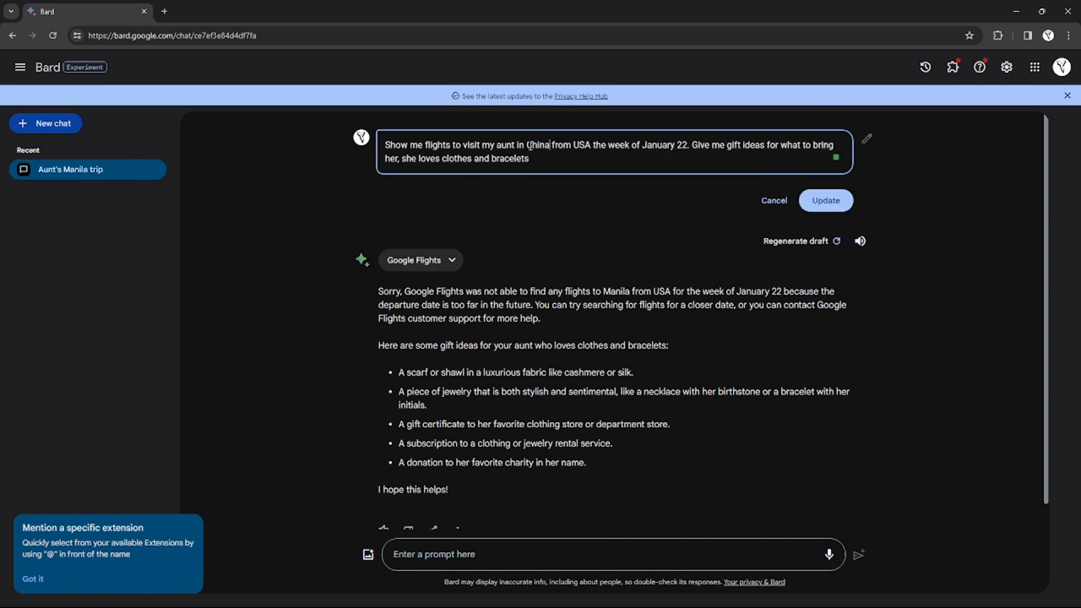
left_click(824, 200)
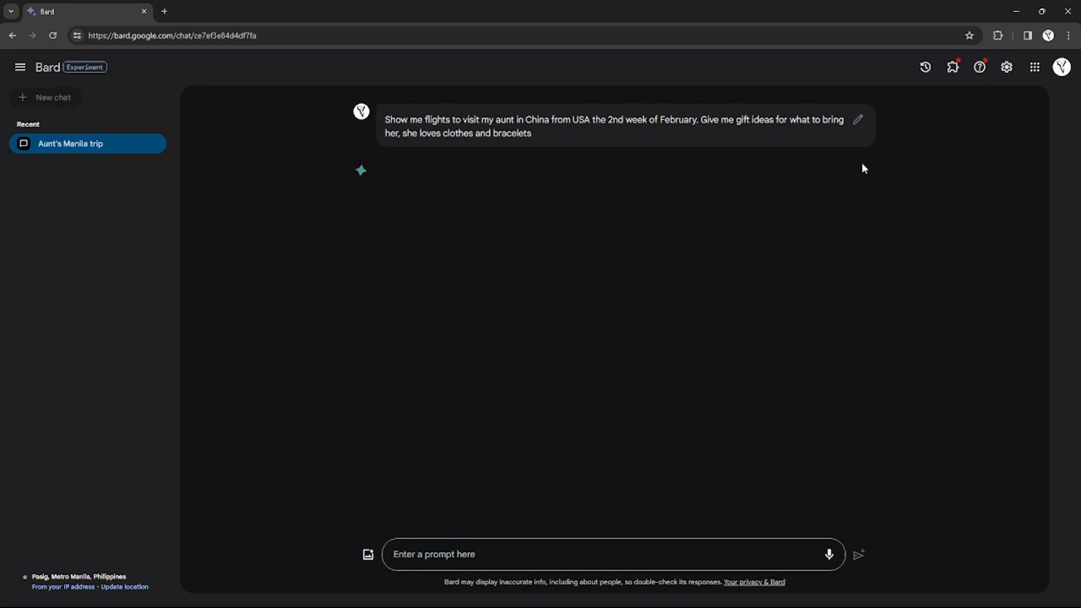
mouse_move(642, 270)
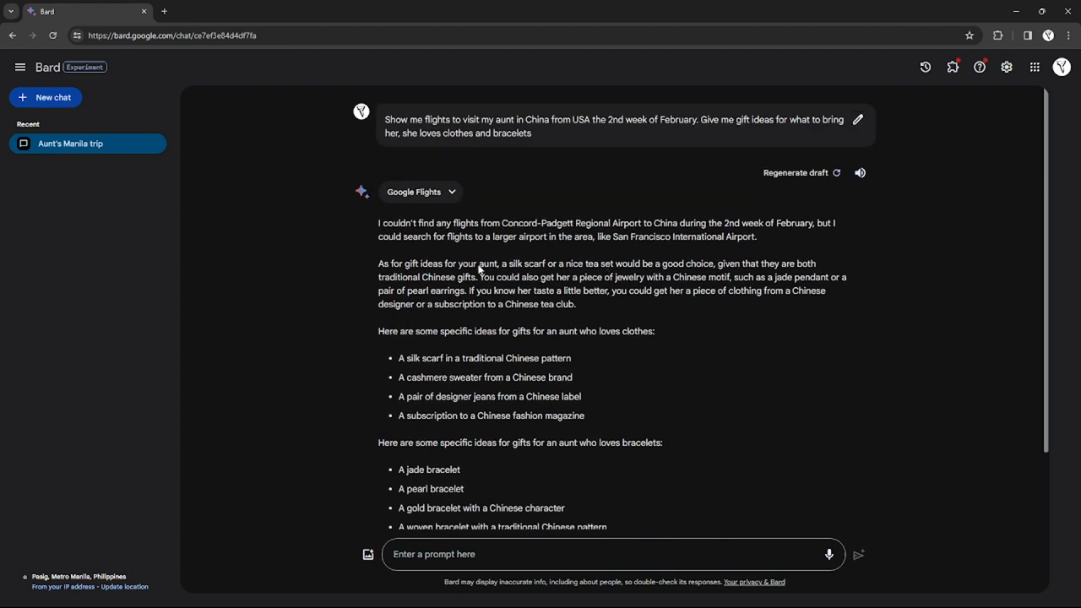
Scroll through Bard's regenerated reply with Chinese-themed clothing and bracelet gift ideas.
scroll("down", 3)
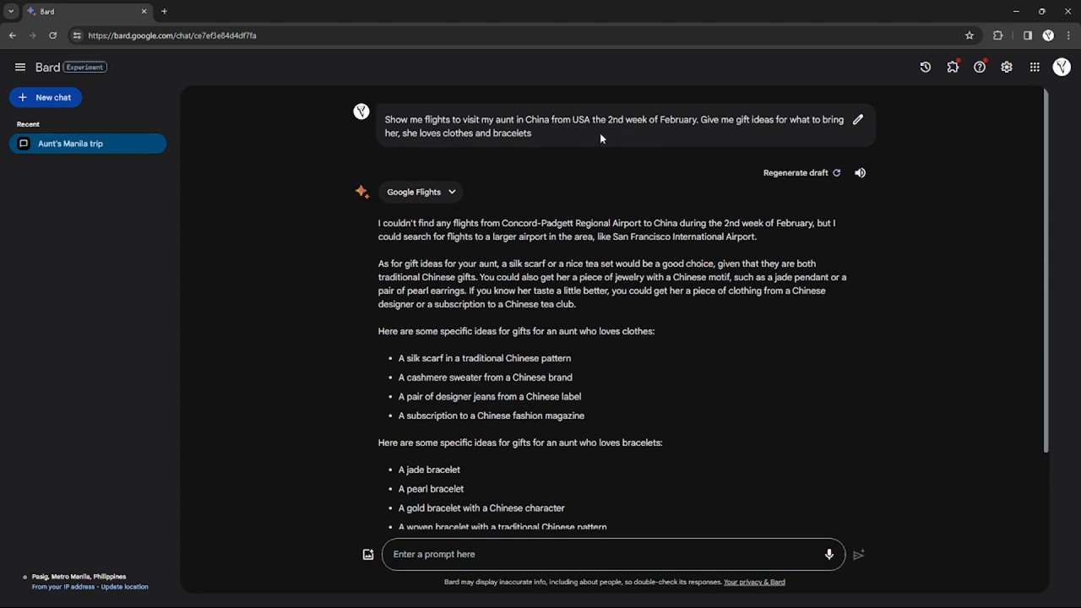
mouse_move(544, 136)
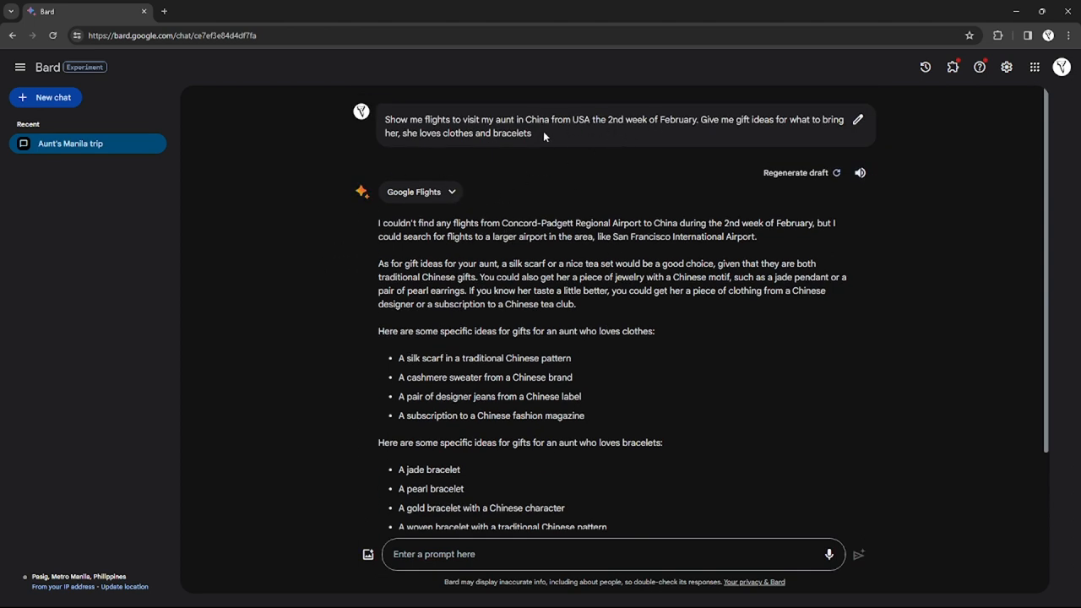
scroll("down", 3)
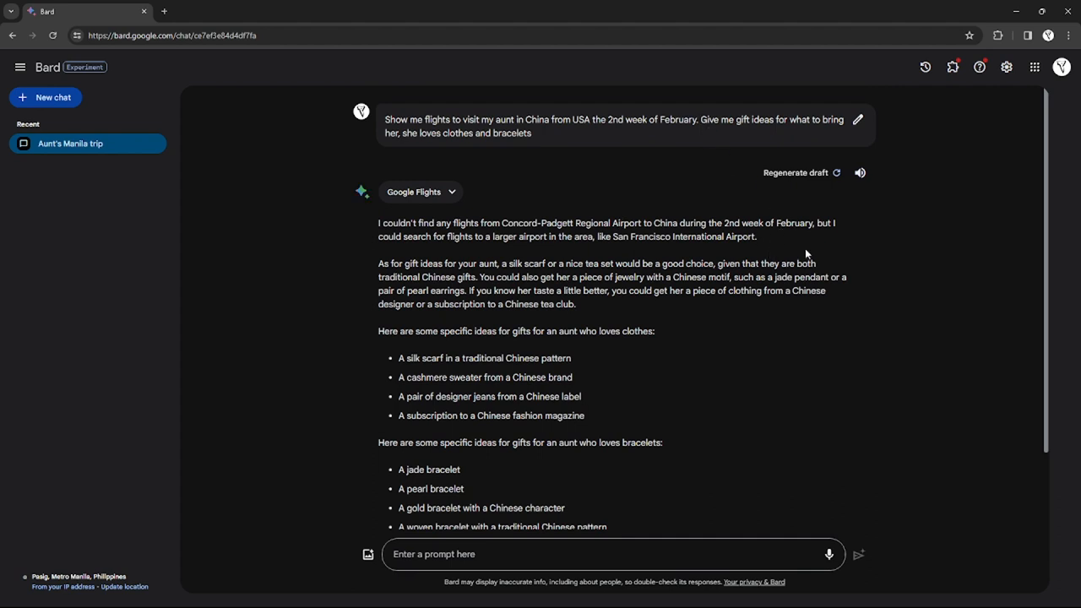
mouse_move(672, 135)
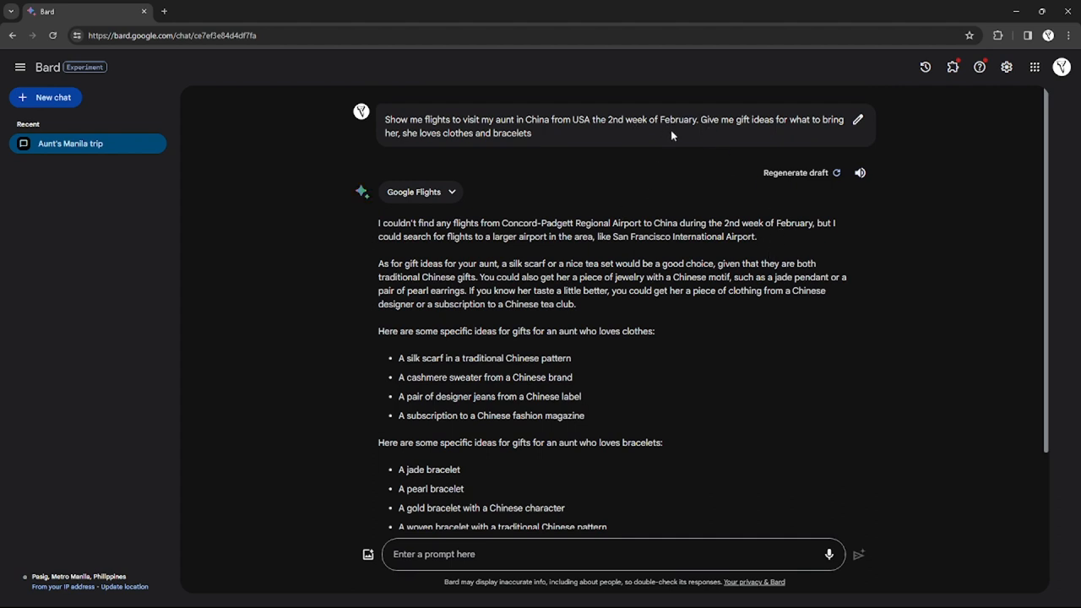
scroll("down", 3)
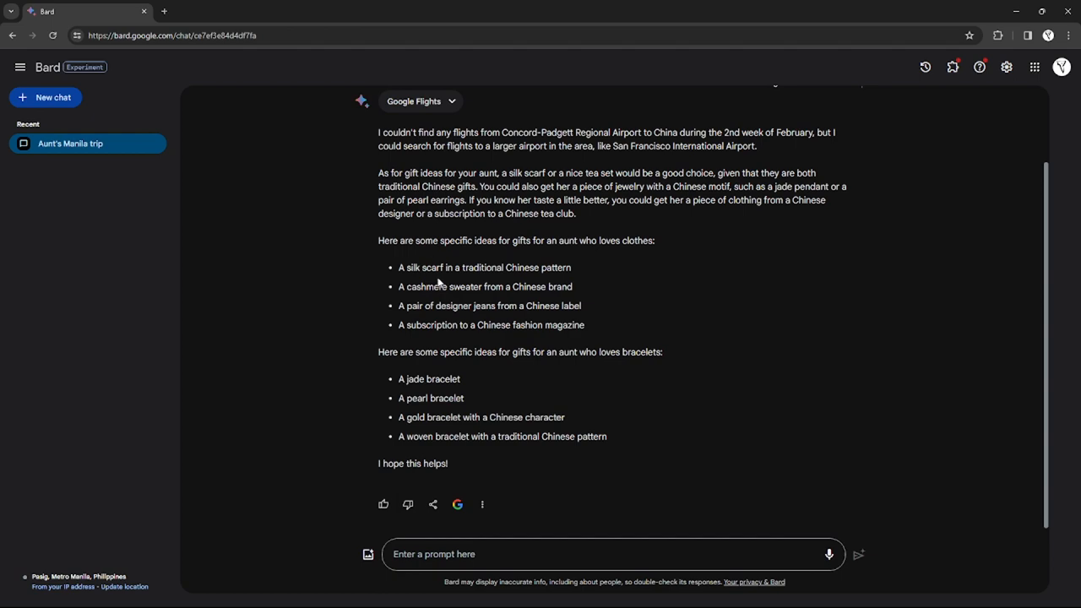